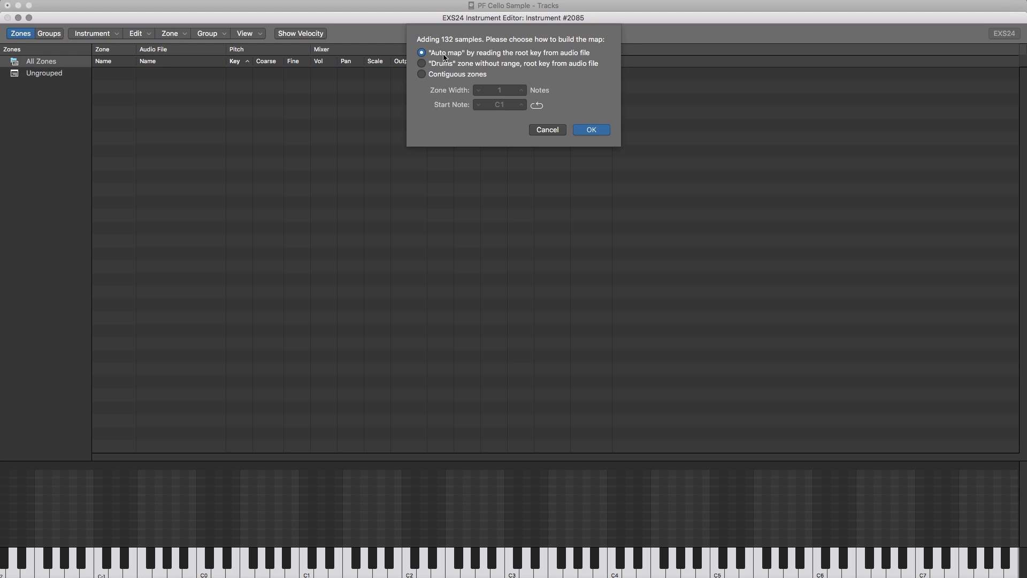
Auto-map the 132 cello samples into key zones by root key, then add SilverVerb to EXS24 Guide.
click(590, 129)
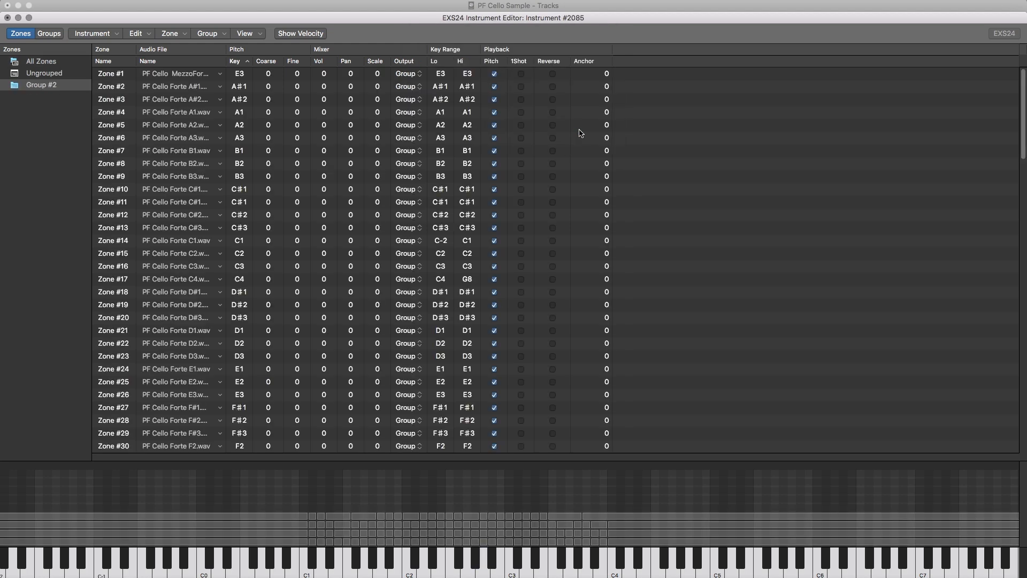
click(44, 72)
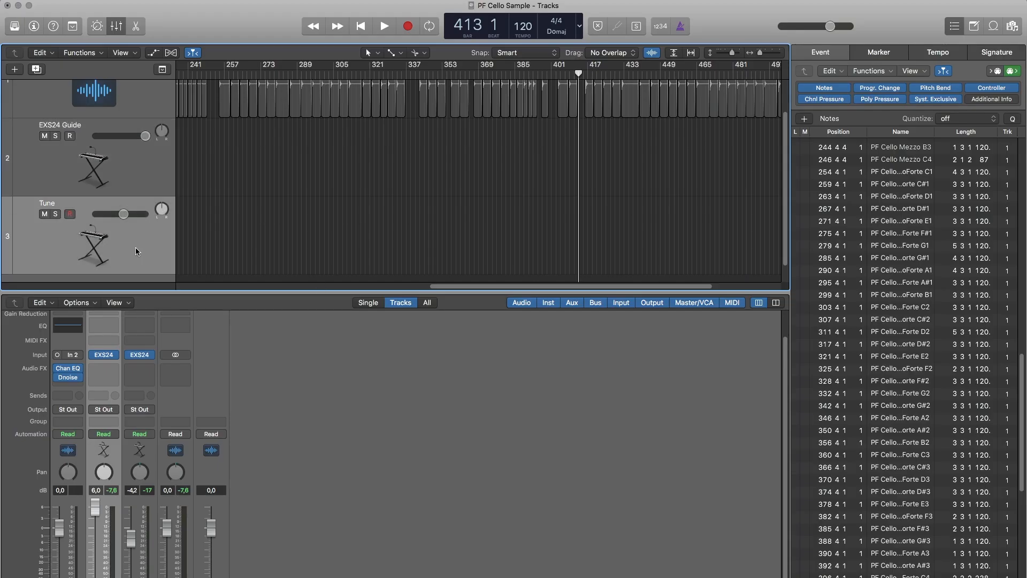
click(103, 367)
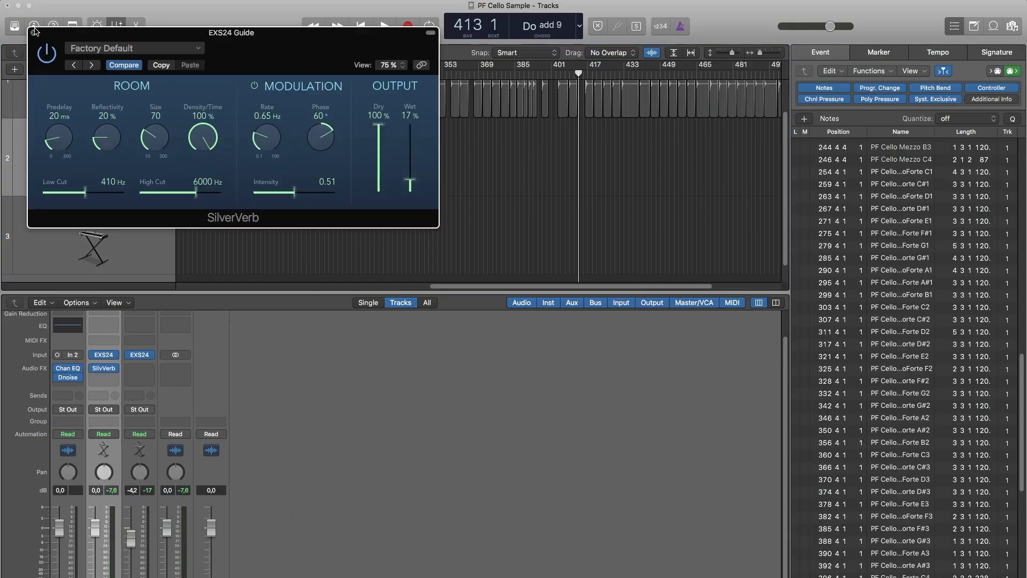